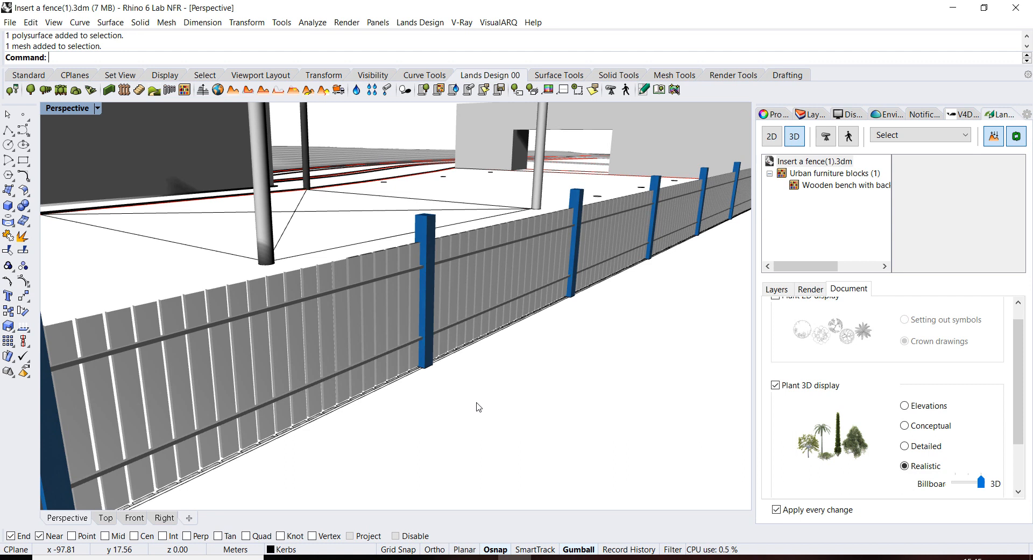
{"action": "mouse_move", "coordinate": [425, 310]}
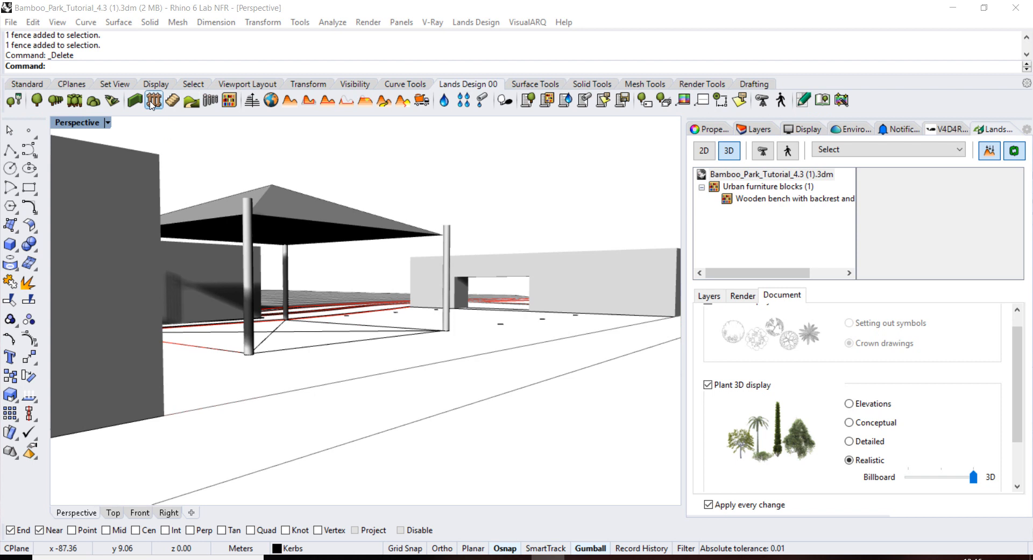
Delete the existing fence from the Bamboo Park model.
{"action": "left_click", "coordinate": [153, 100]}
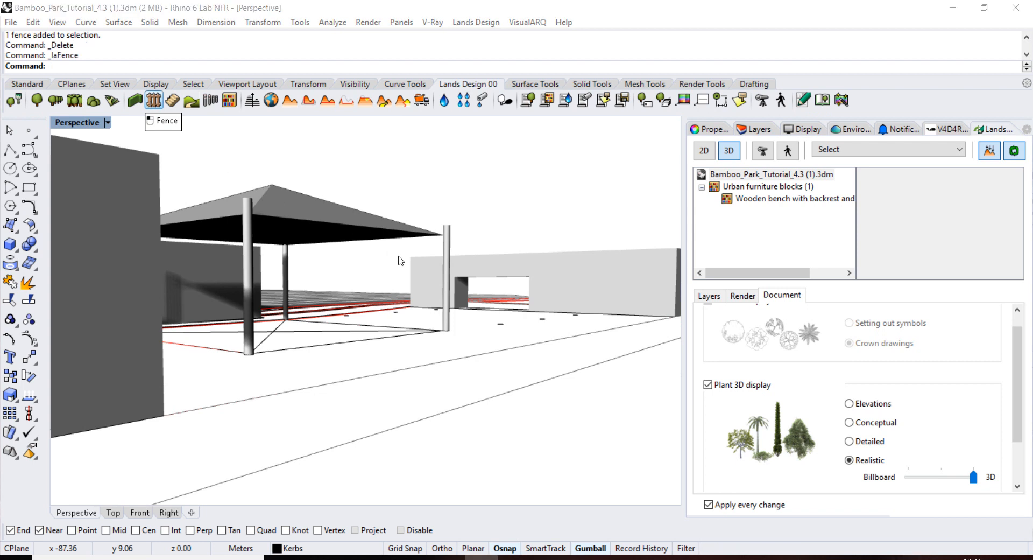
Start a new fence and set its plank to the Standard Steel Plank library block.
{"action": "left_click", "coordinate": [153, 99]}
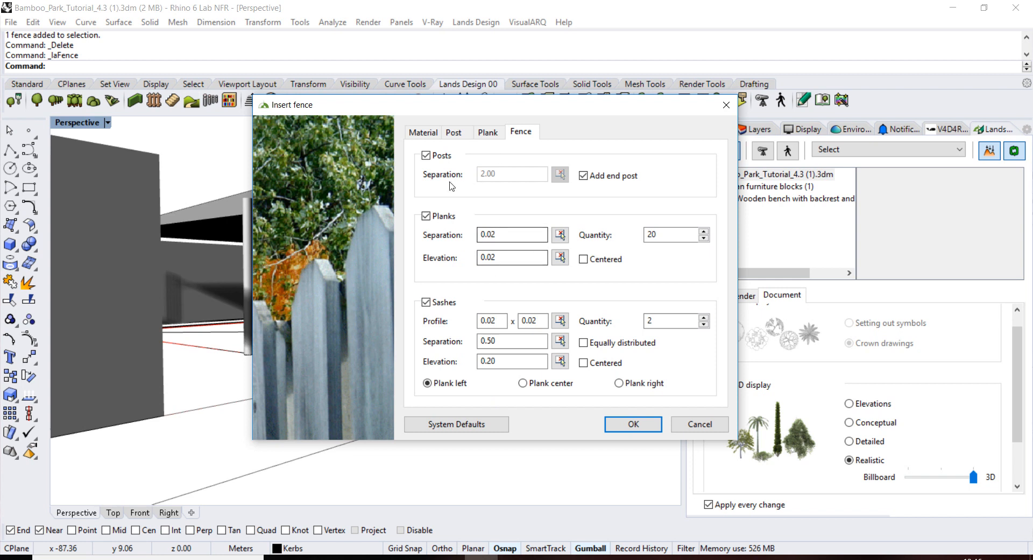
{"action": "mouse_move", "coordinate": [484, 205]}
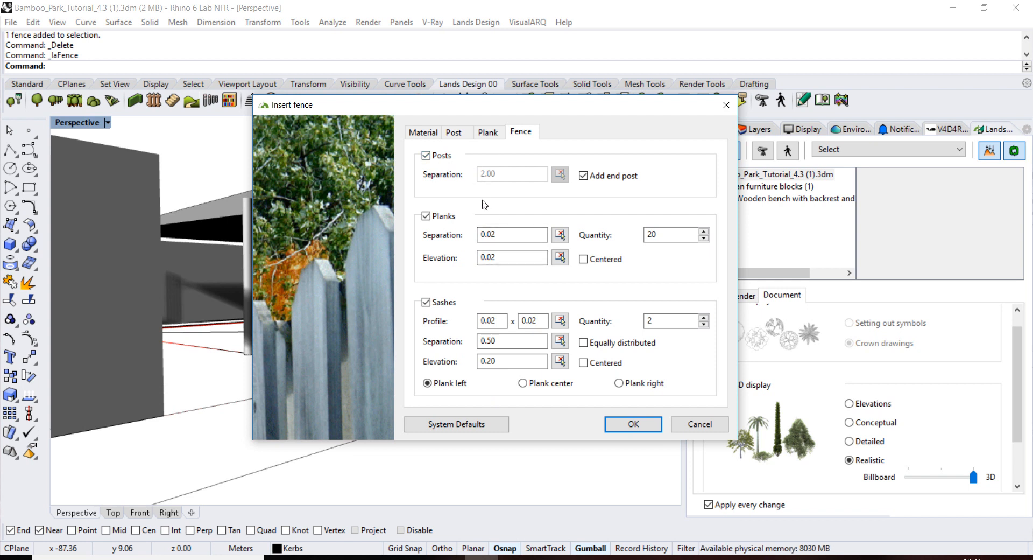
{"action": "mouse_move", "coordinate": [478, 315]}
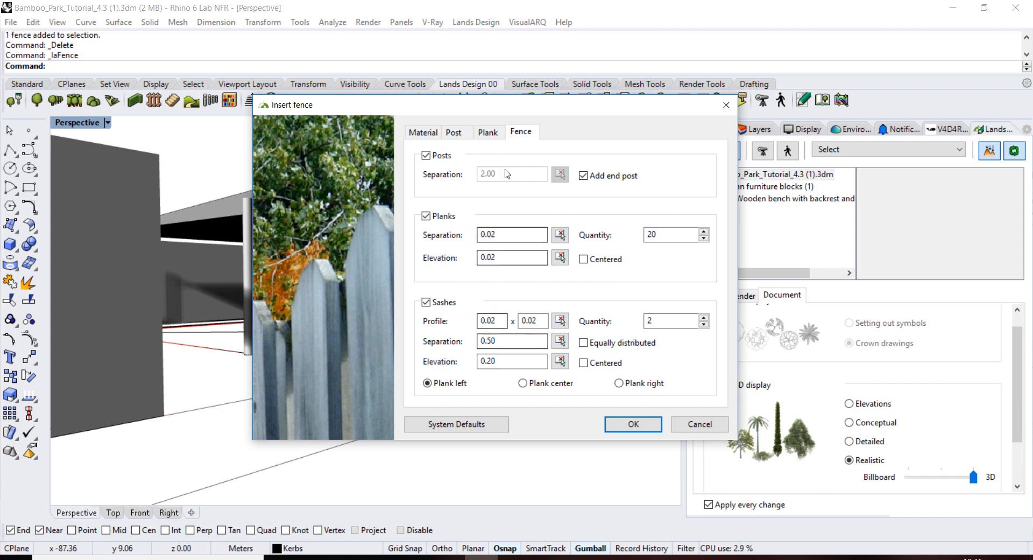
{"action": "left_click", "coordinate": [488, 132]}
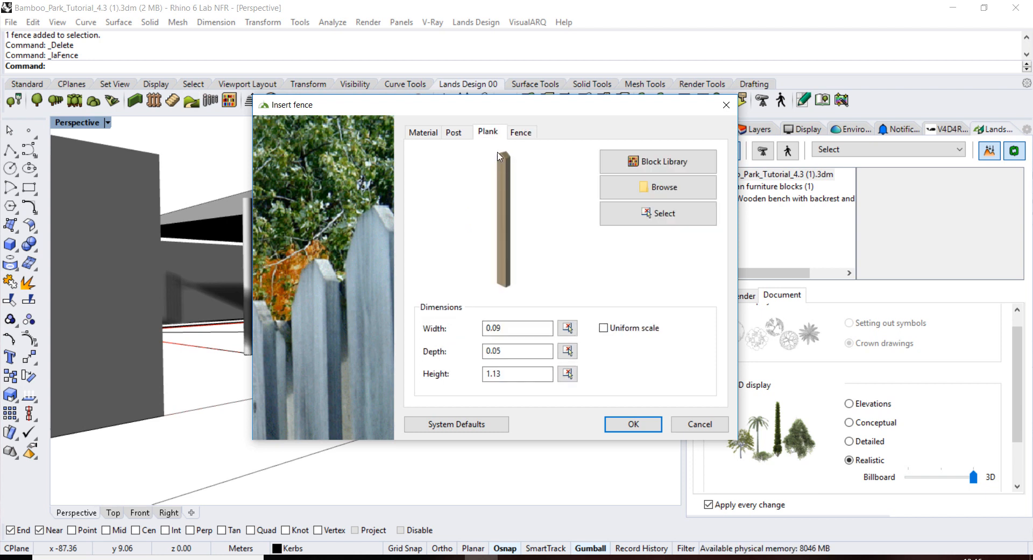
{"action": "mouse_move", "coordinate": [602, 159]}
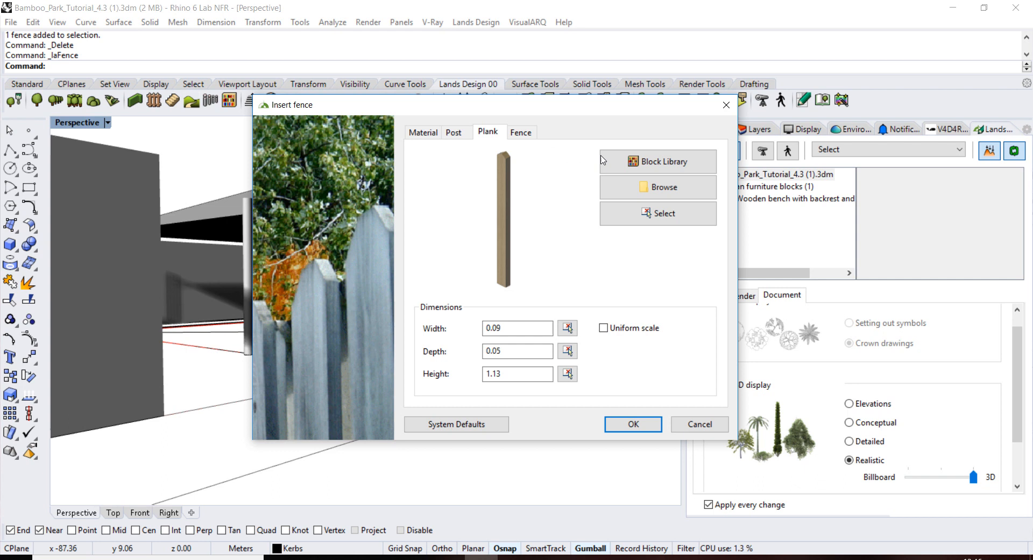
{"action": "mouse_move", "coordinate": [657, 161]}
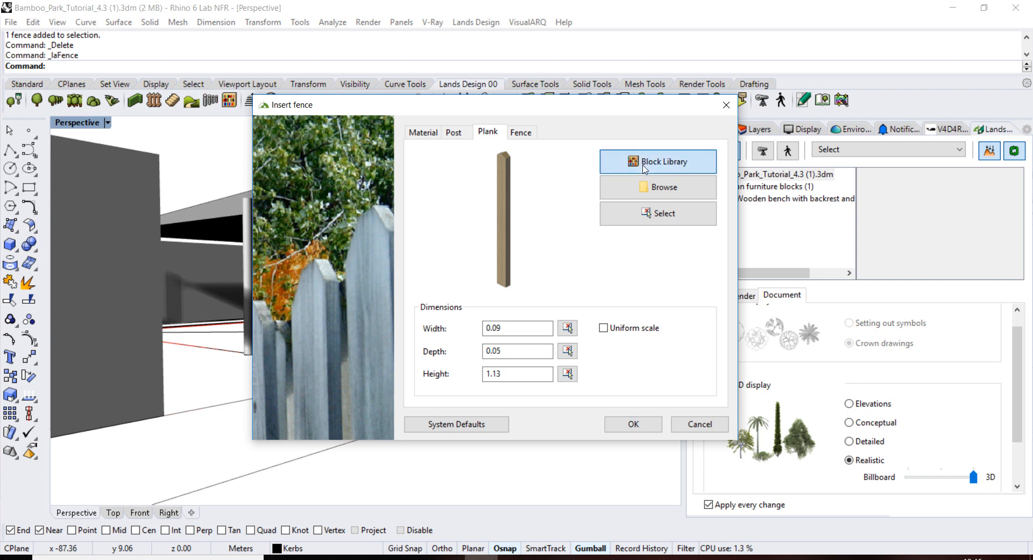
{"action": "left_click", "coordinate": [657, 161]}
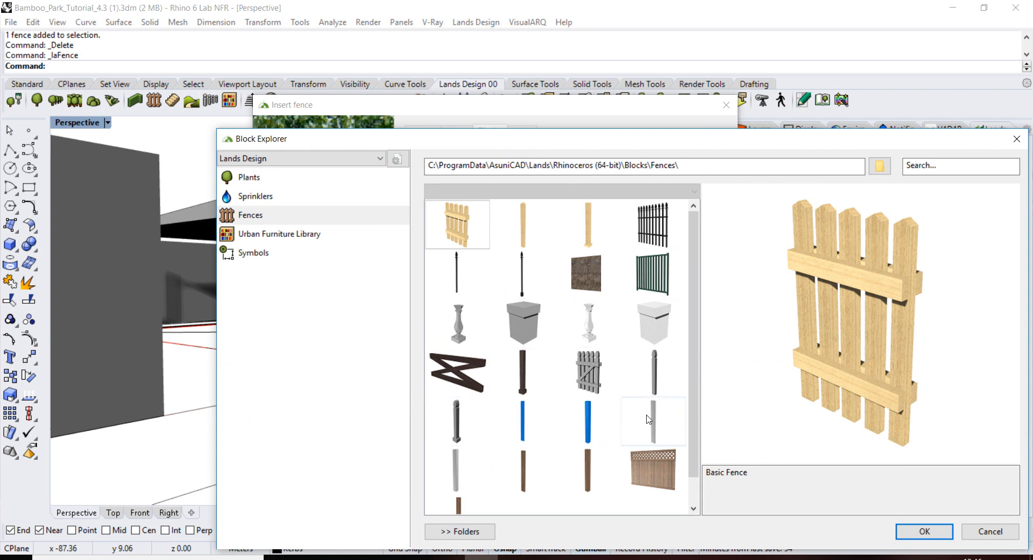
{"action": "left_click", "coordinate": [653, 421]}
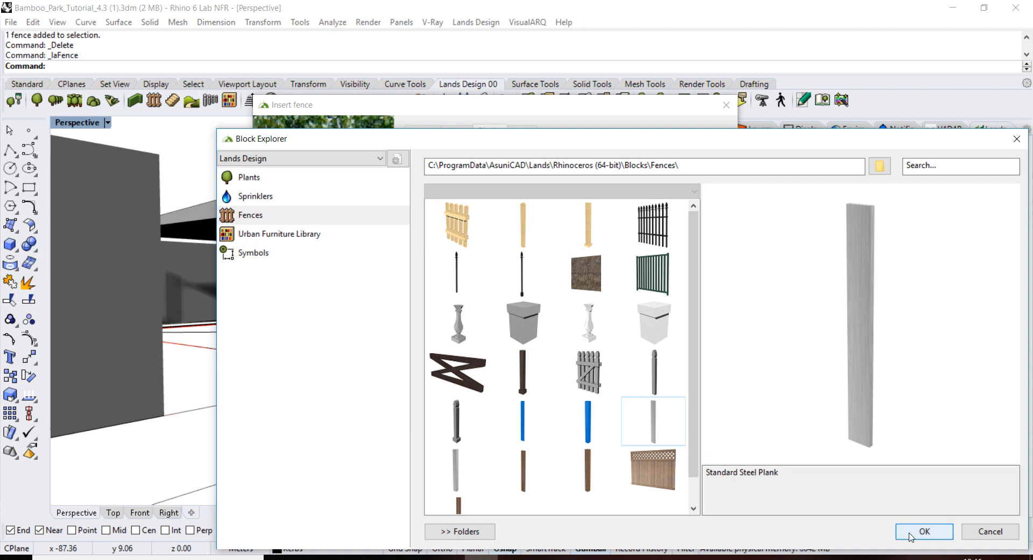
{"action": "left_click", "coordinate": [923, 531]}
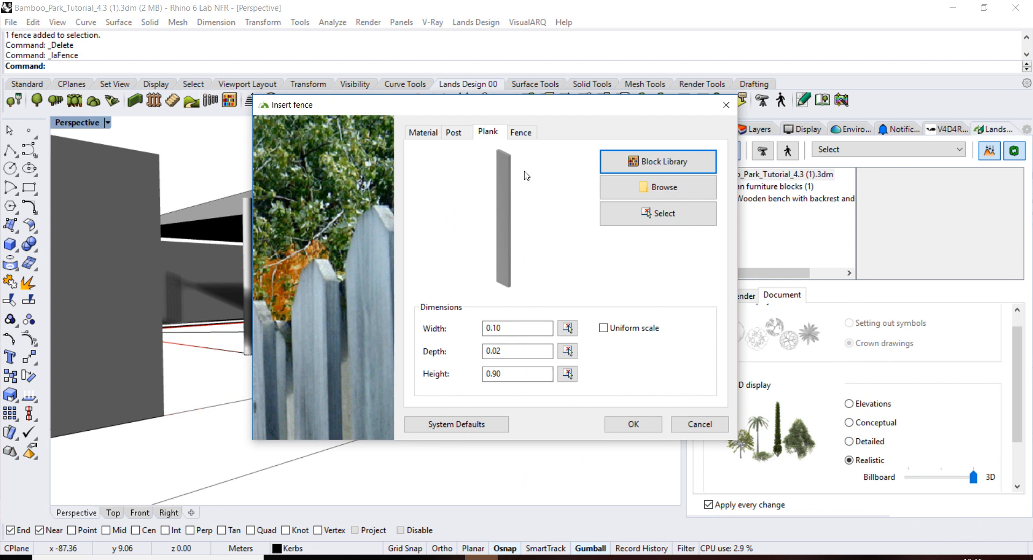
Review the fence's Post, Fence spacing and Material settings.
{"action": "left_click", "coordinate": [453, 132]}
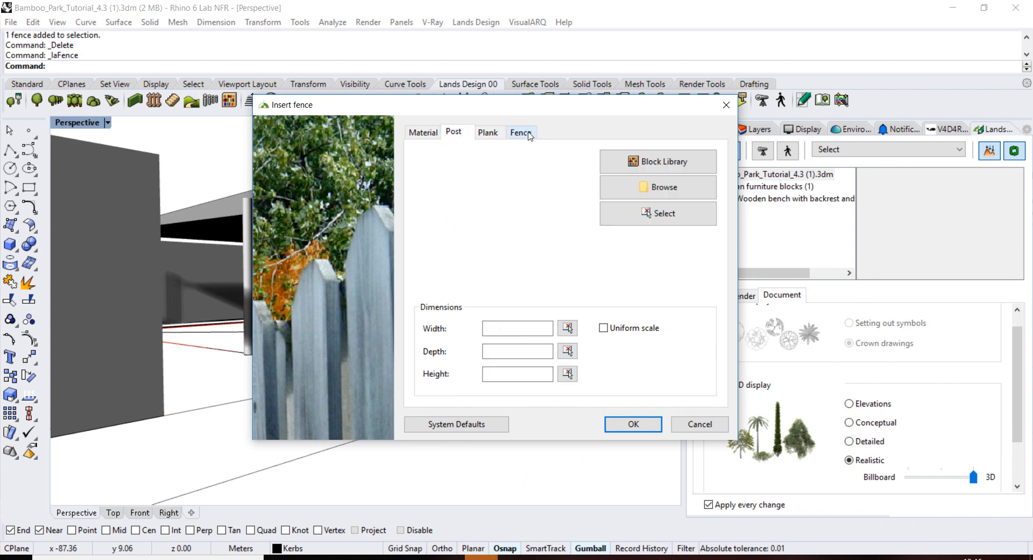
{"action": "left_click", "coordinate": [520, 131]}
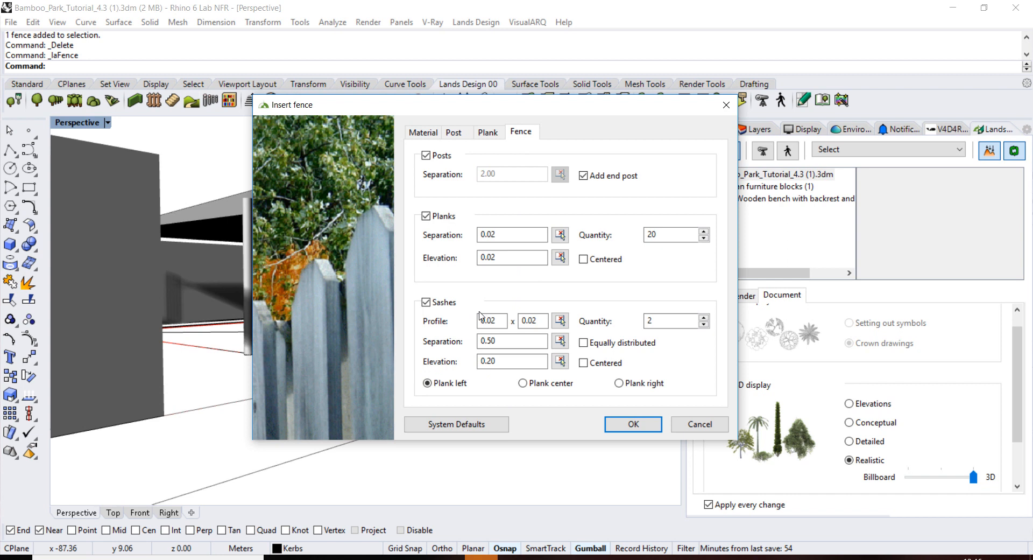
{"action": "left_click", "coordinate": [422, 132]}
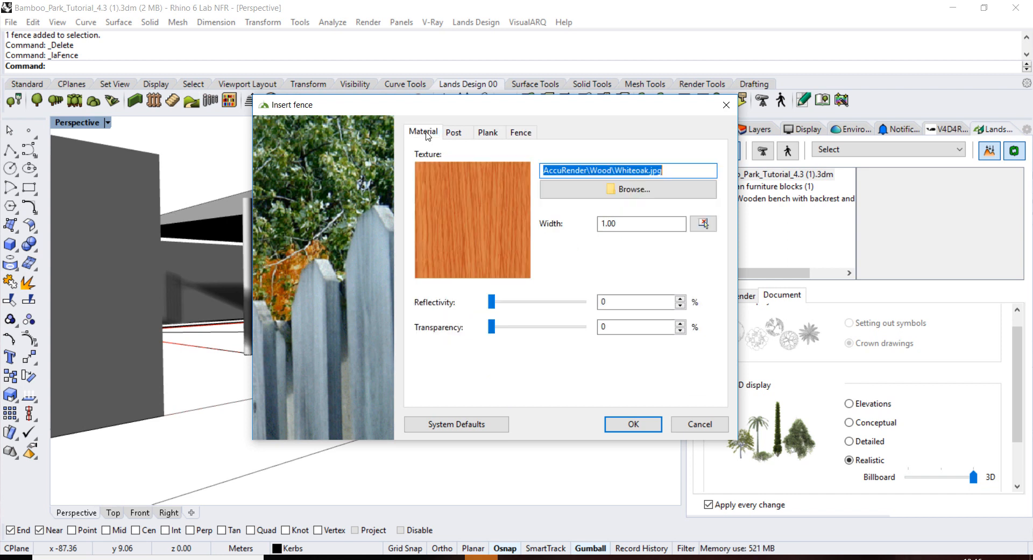
{"action": "mouse_move", "coordinate": [544, 279]}
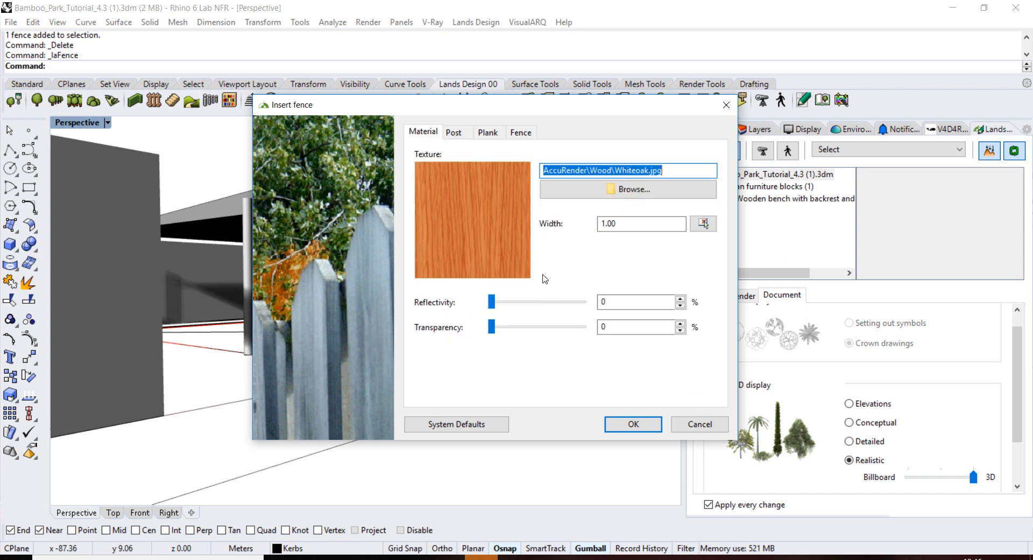
{"action": "mouse_move", "coordinate": [632, 424]}
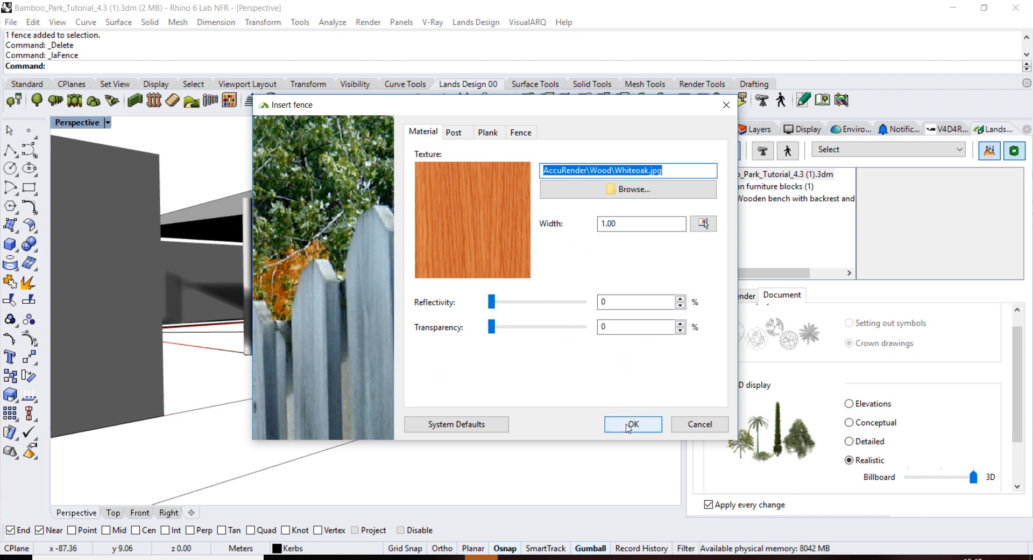
Confirm the fence settings and begin placing the steel-plank fence along the polyline.
{"action": "left_click", "coordinate": [632, 424]}
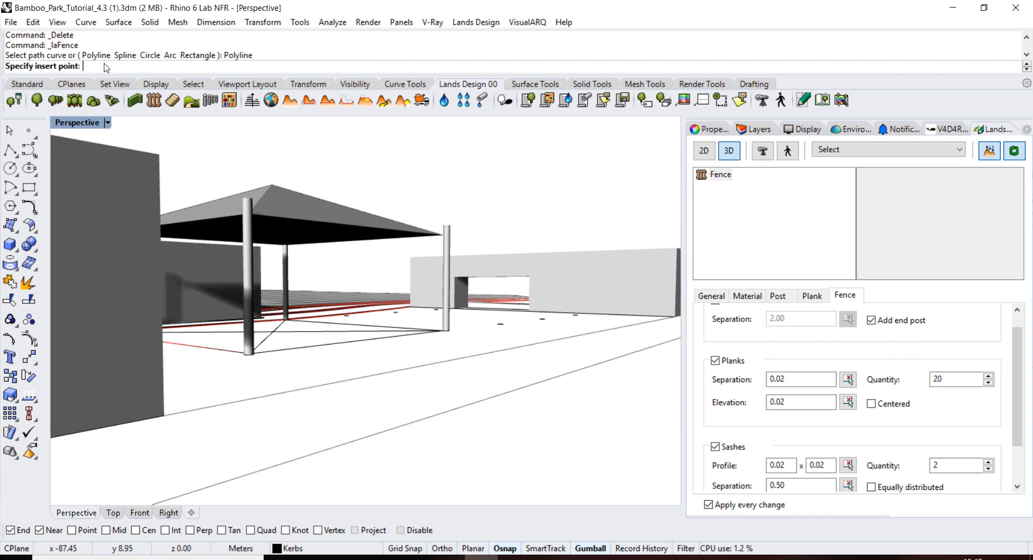
{"action": "mouse_move", "coordinate": [181, 387]}
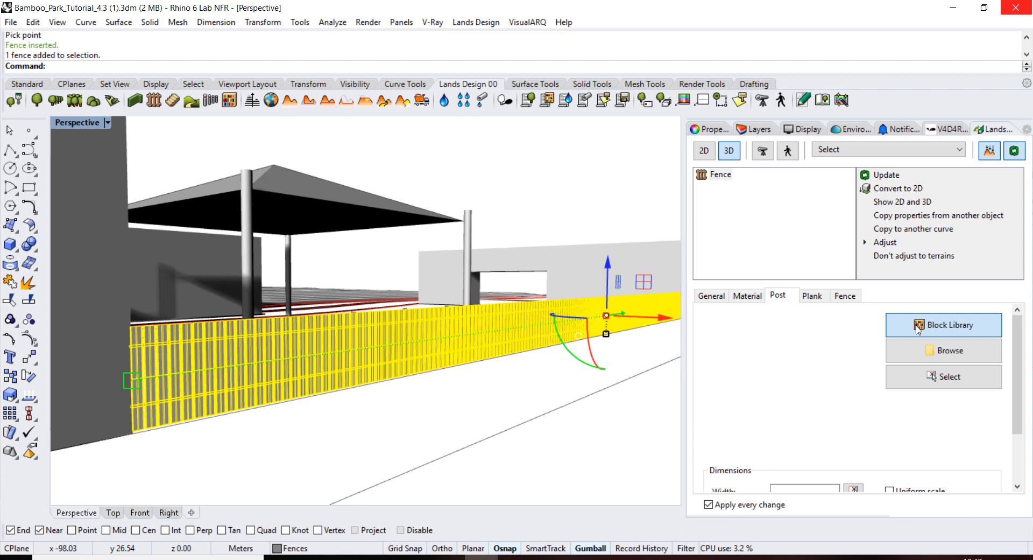
Replace the fence posts with the blue Standard Plastic Post library block.
{"action": "left_click", "coordinate": [943, 324]}
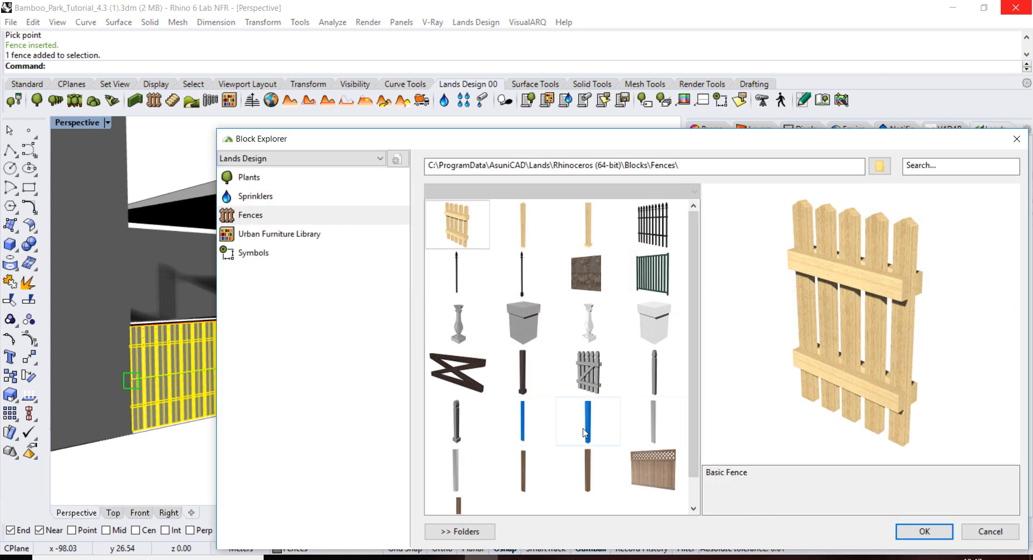
{"action": "left_click", "coordinate": [587, 419]}
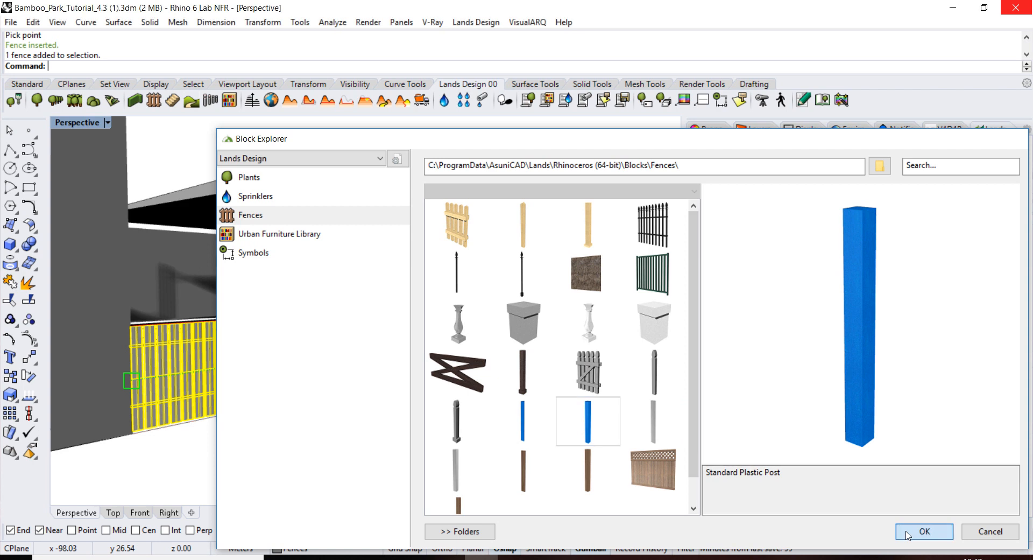
{"action": "left_click", "coordinate": [923, 531]}
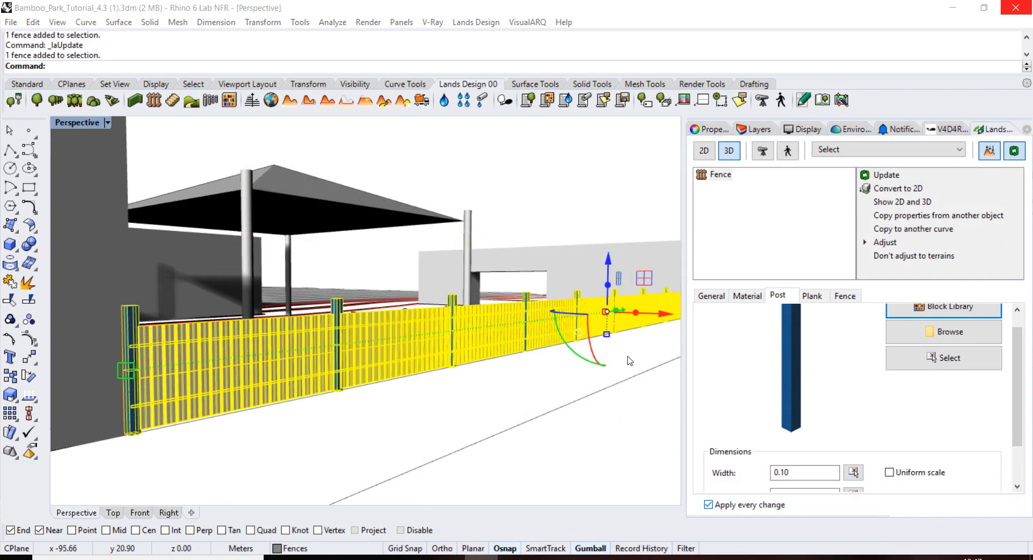
Undo the last action, leaving the blue-post fence unselected.
{"action": "key", "text": "ctrl+z"}
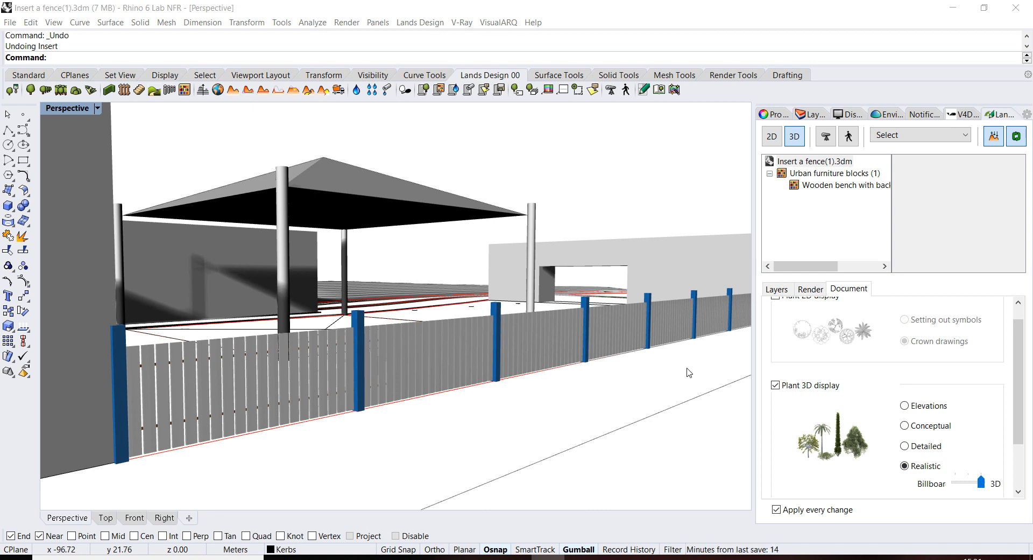
{"action": "mouse_move", "coordinate": [959, 322]}
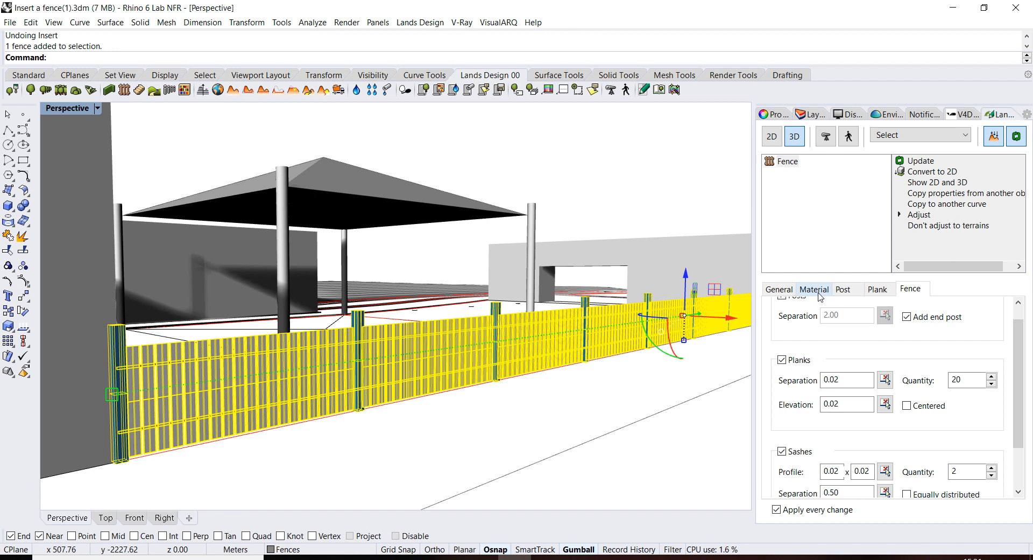
Show the selected fence's Material tab with its white oak wood texture.
{"action": "left_click", "coordinate": [813, 289]}
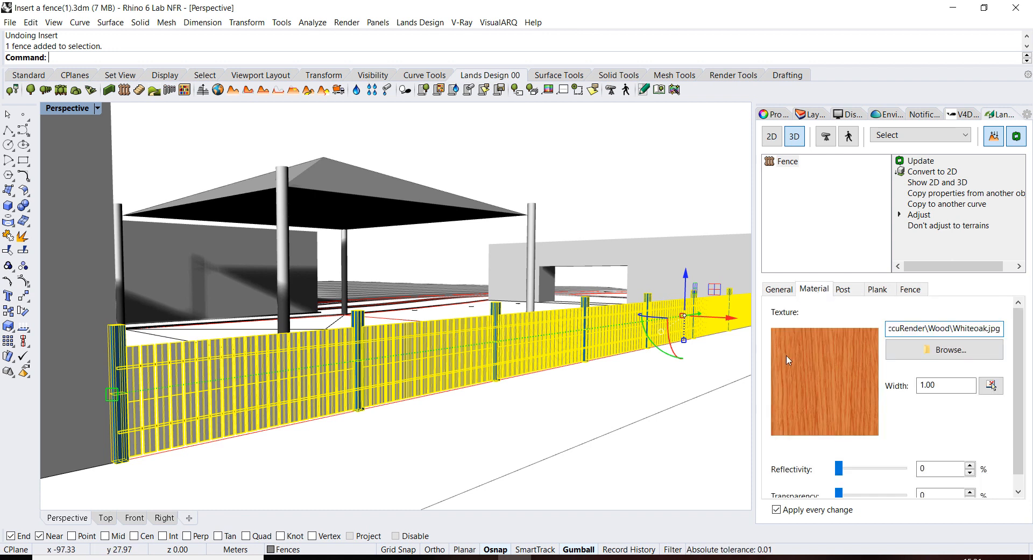
{"action": "mouse_move", "coordinate": [784, 422]}
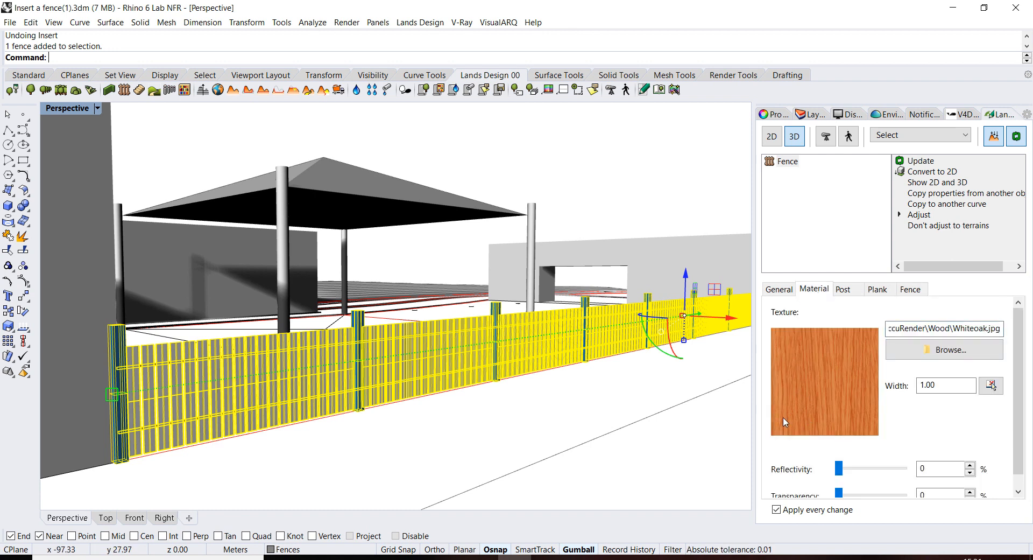
{"action": "mouse_move", "coordinate": [476, 416]}
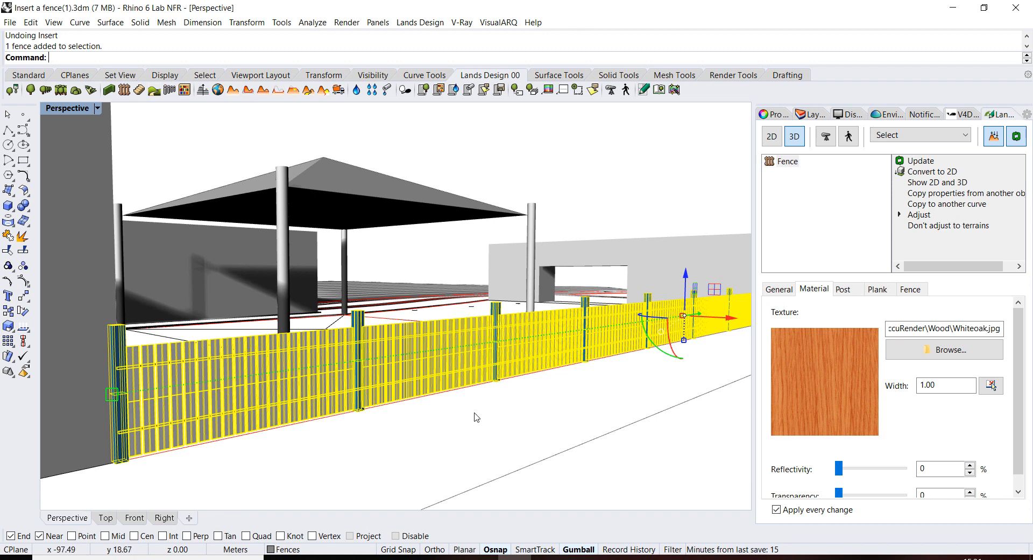
{"action": "mouse_move", "coordinate": [852, 447]}
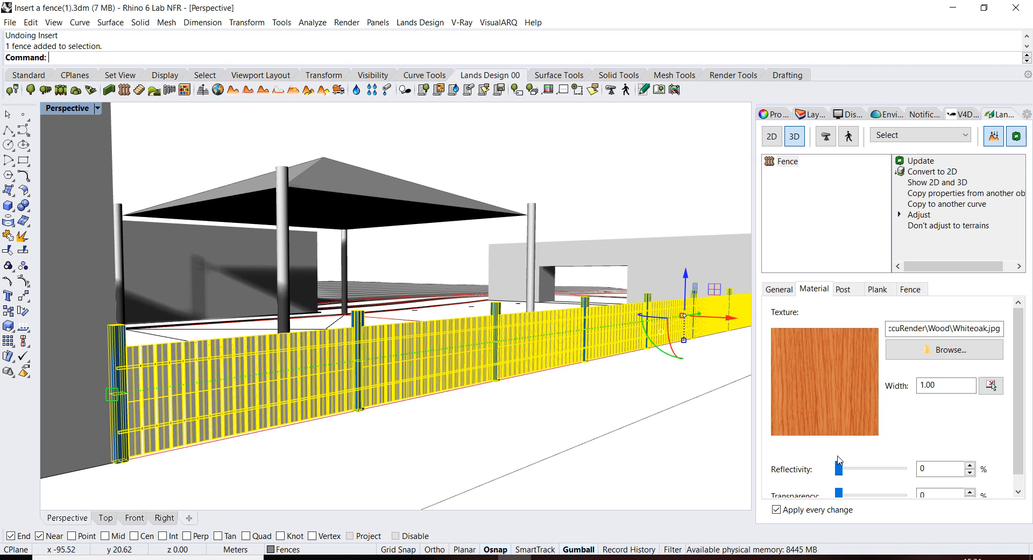
{"action": "mouse_move", "coordinate": [854, 480]}
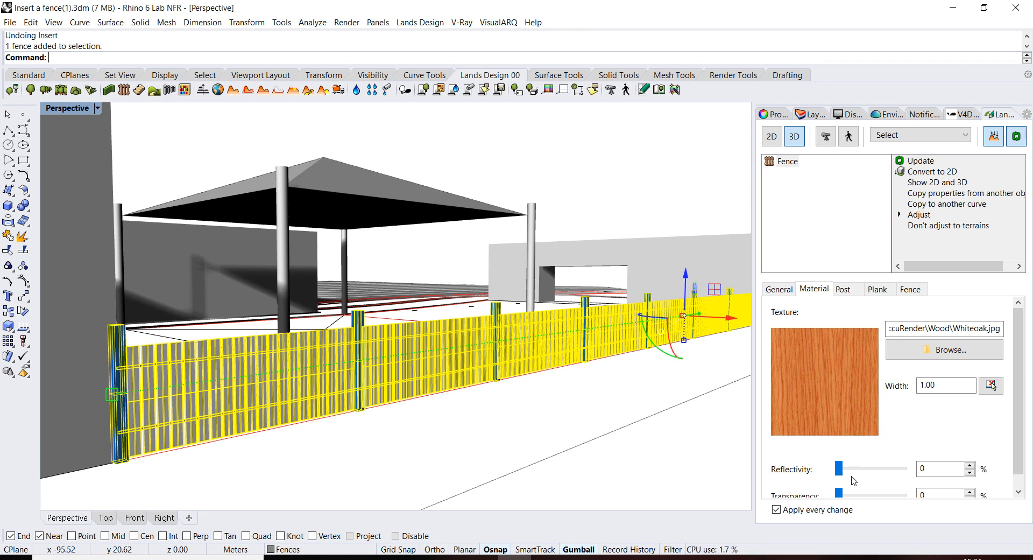
{"action": "mouse_move", "coordinate": [818, 451]}
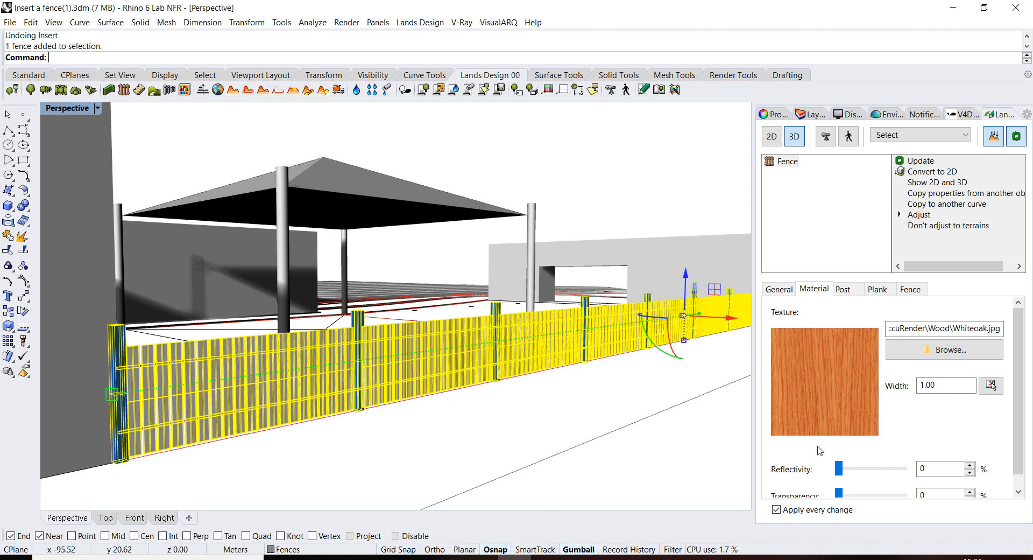
{"action": "mouse_move", "coordinate": [829, 372]}
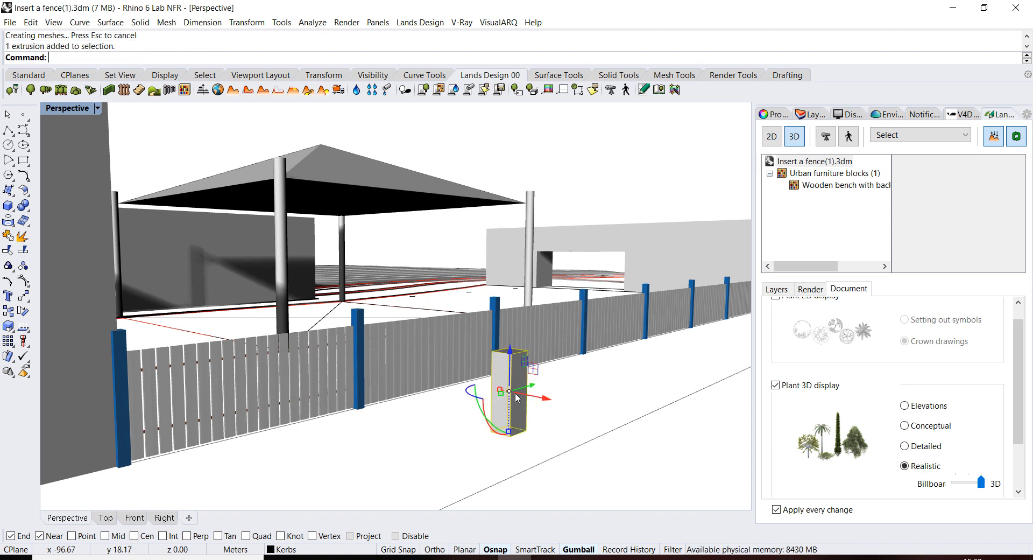
Assign the standalone post a new teal Paint material.
{"action": "left_click", "coordinate": [811, 114]}
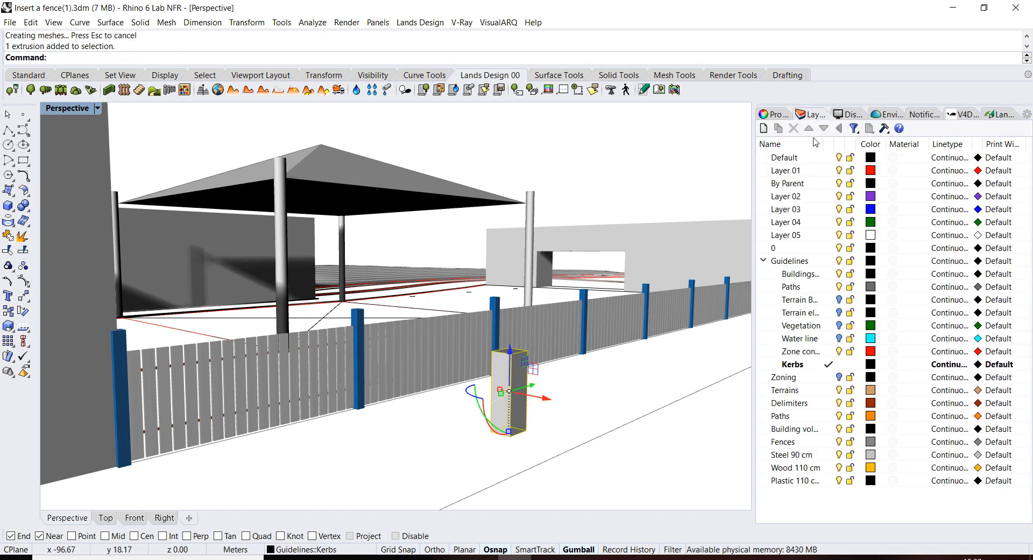
{"action": "left_click", "coordinate": [785, 114]}
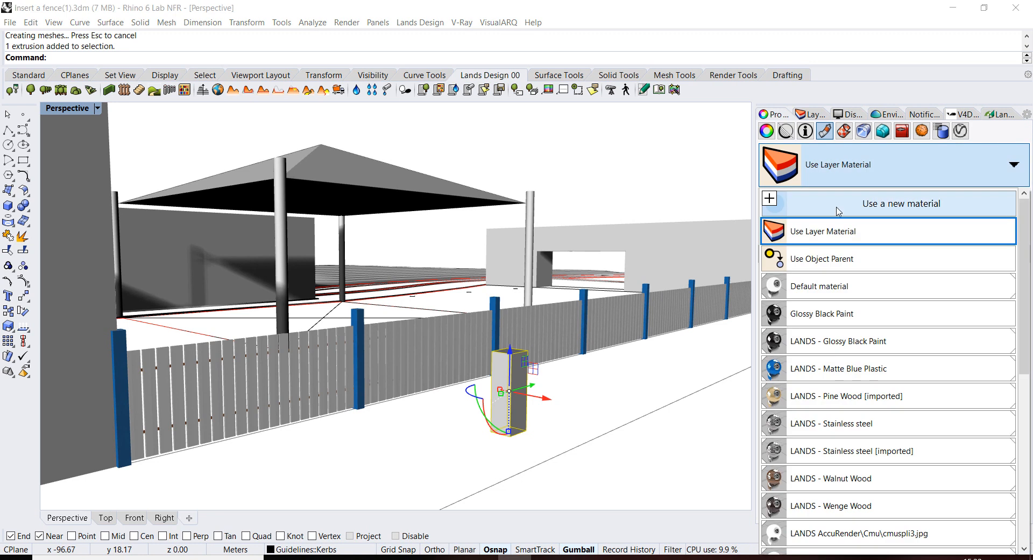
{"action": "left_click", "coordinate": [899, 203]}
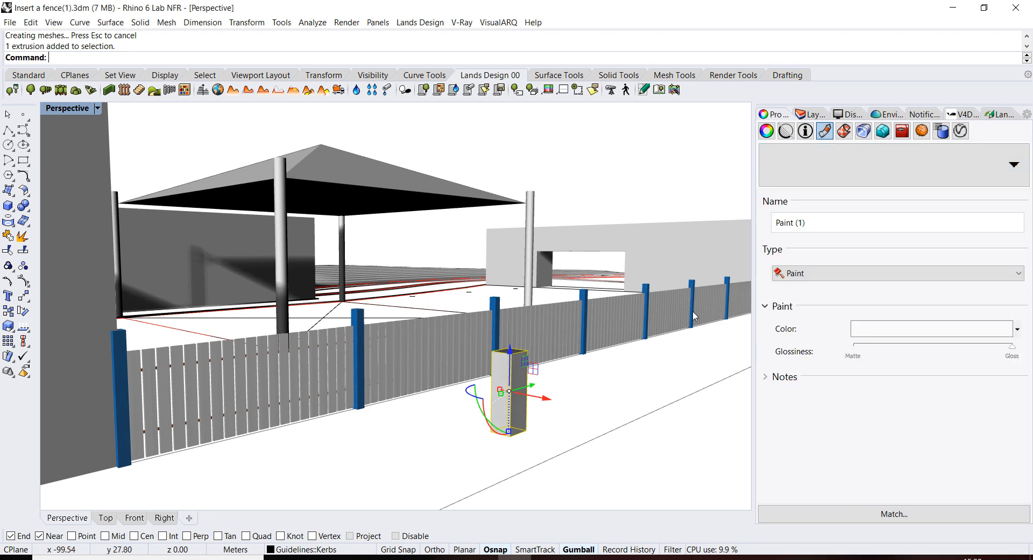
{"action": "left_click", "coordinate": [932, 328]}
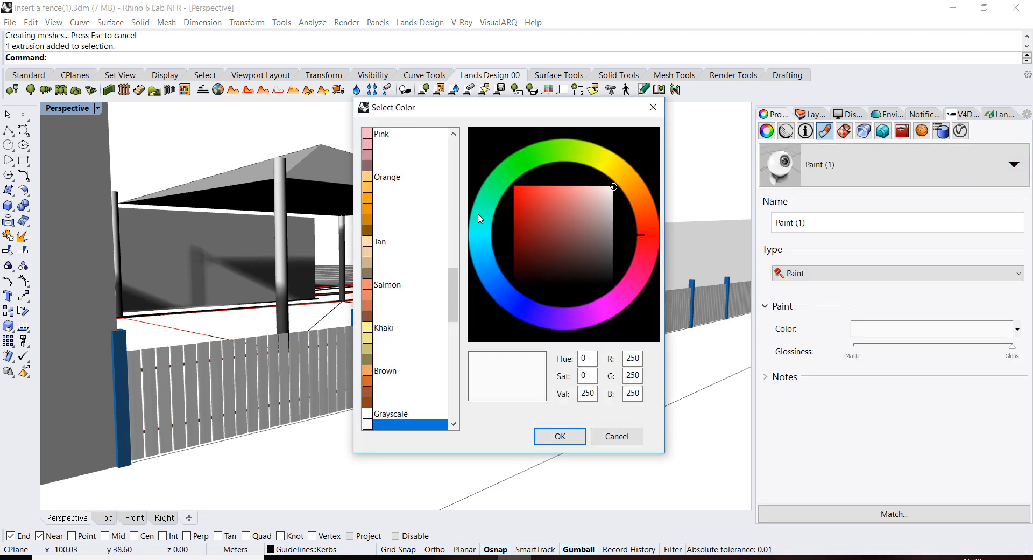
{"action": "left_click", "coordinate": [559, 435]}
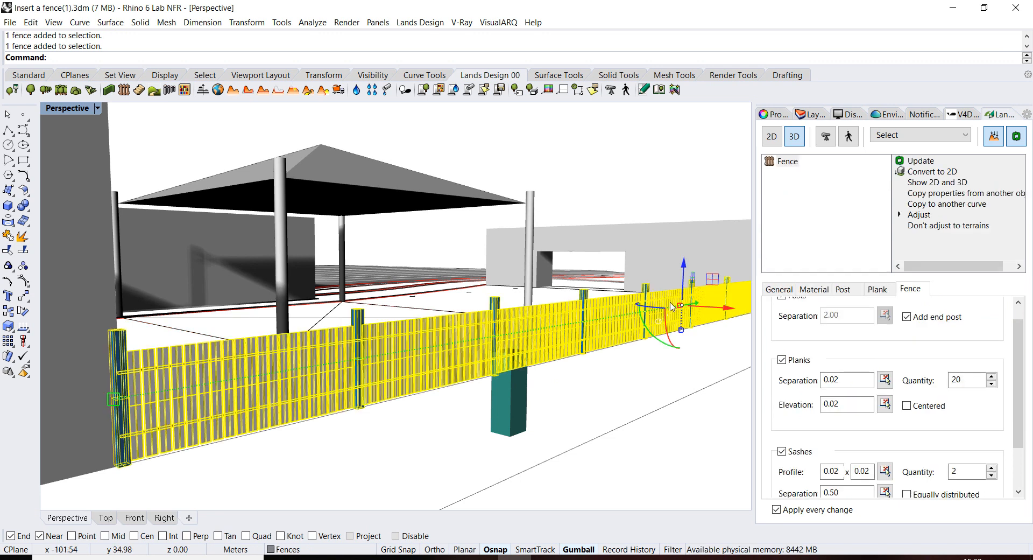
Set the standalone teal box as the custom post object for the fence.
{"action": "left_click", "coordinate": [844, 289]}
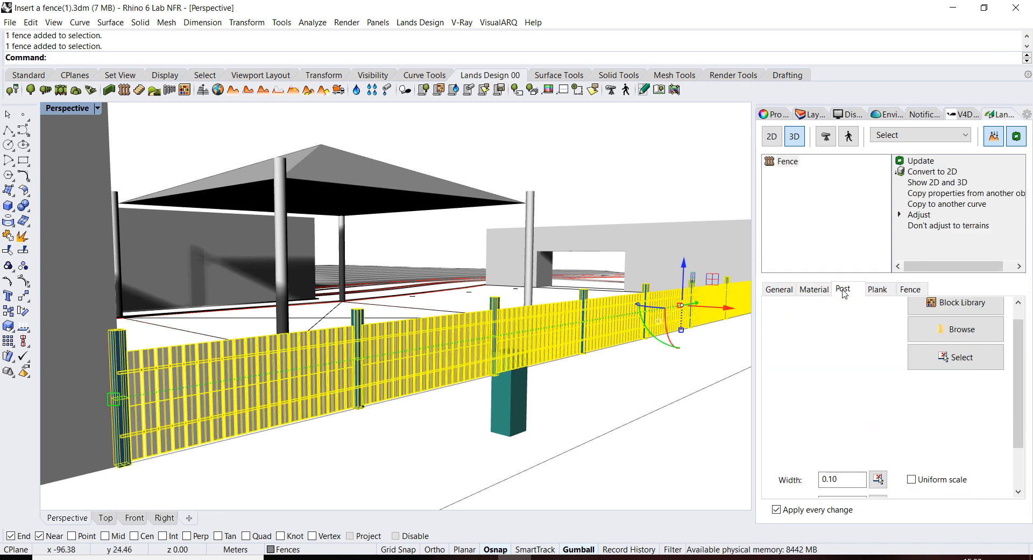
{"action": "left_click", "coordinate": [955, 357]}
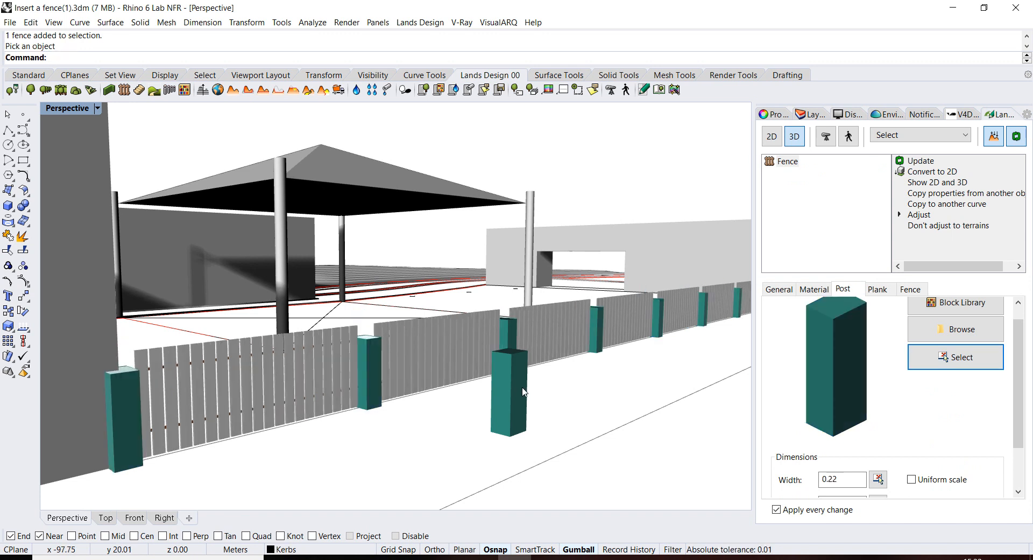
{"action": "mouse_move", "coordinate": [386, 379]}
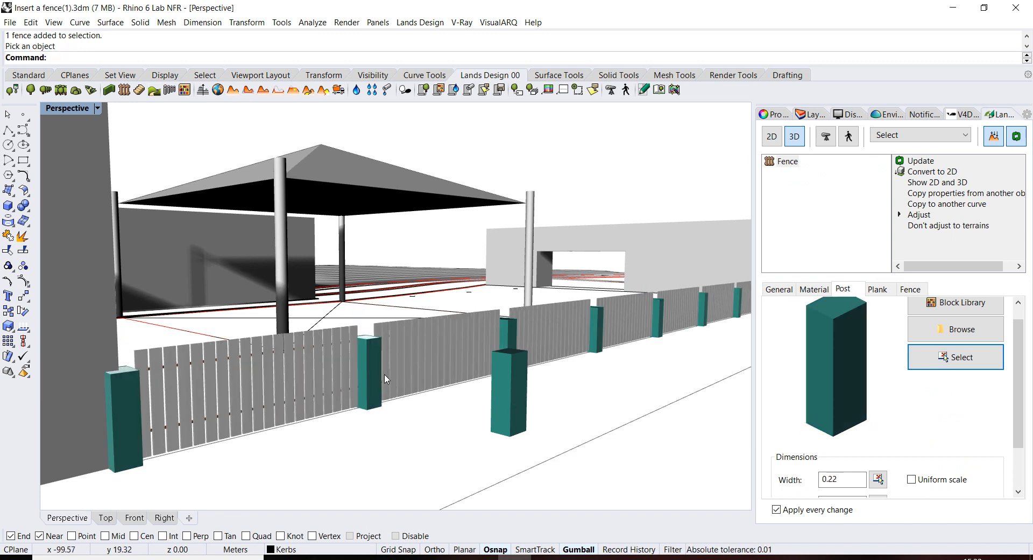
{"action": "mouse_move", "coordinate": [440, 425]}
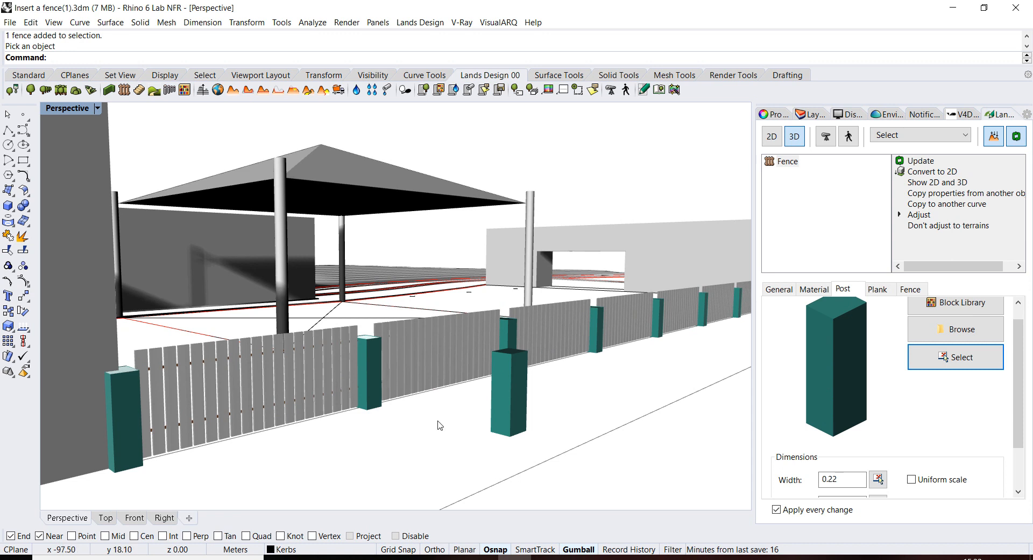
{"action": "mouse_move", "coordinate": [379, 342]}
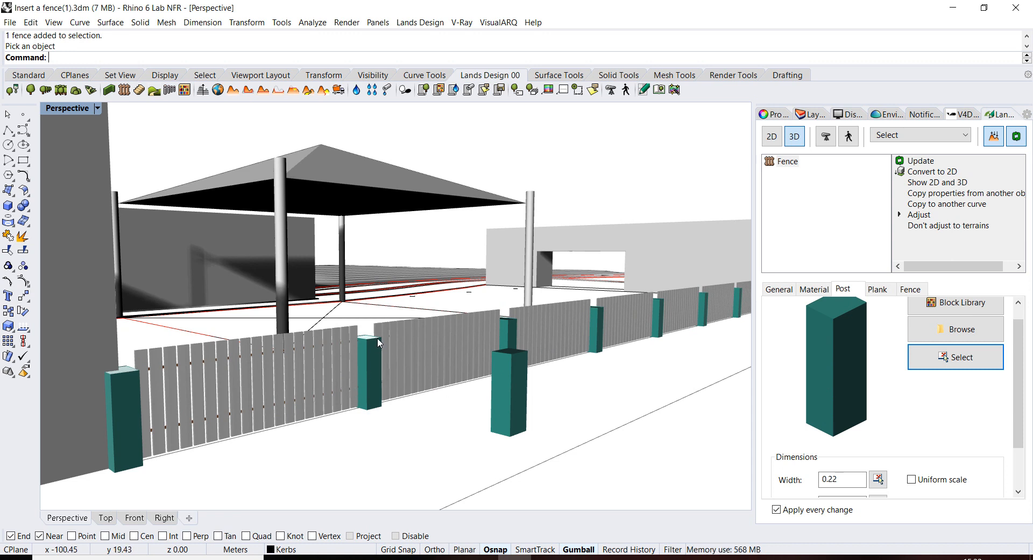
{"action": "left_click", "coordinate": [509, 396]}
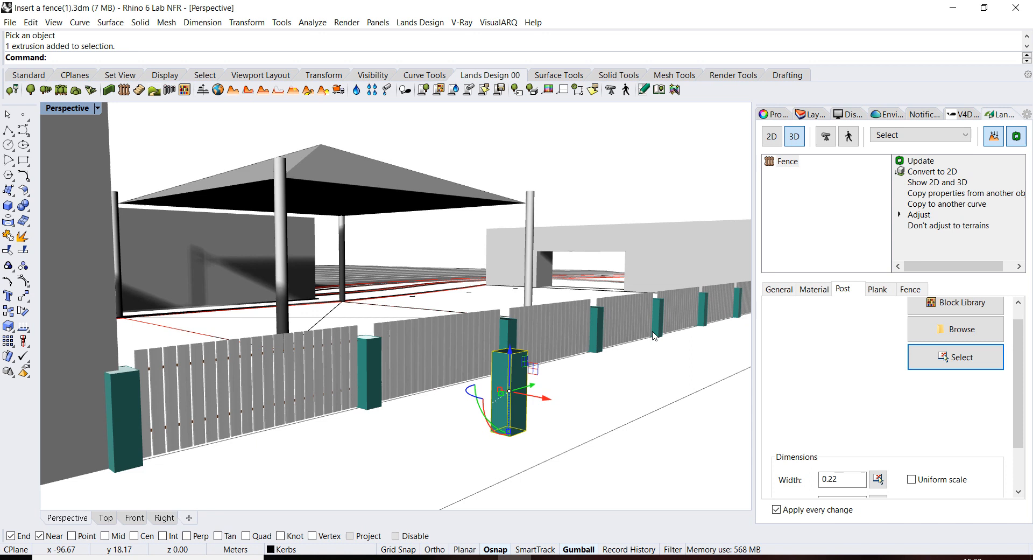
Recolour the shared post paint material from teal to dark blue.
{"action": "left_click", "coordinate": [809, 114]}
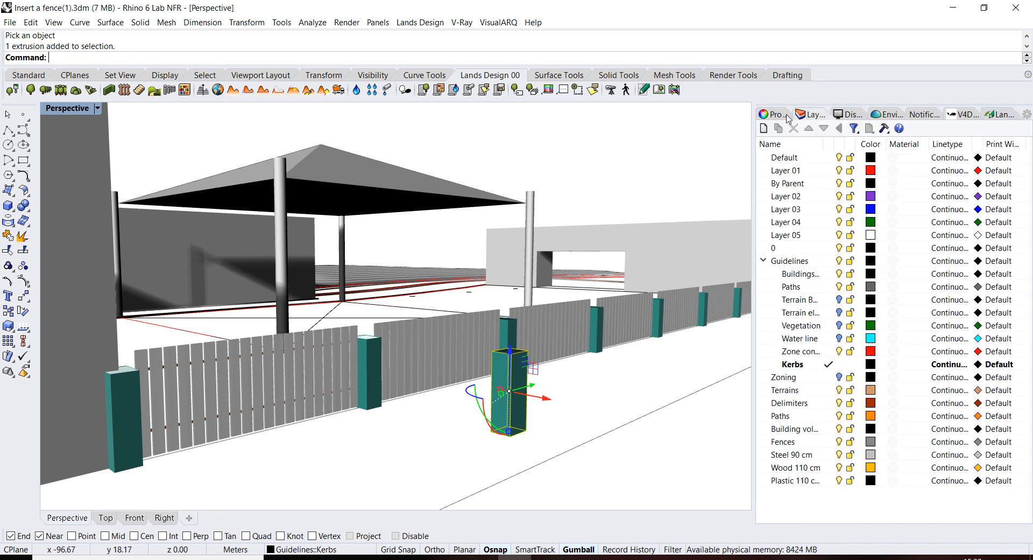
{"action": "left_click", "coordinate": [772, 114]}
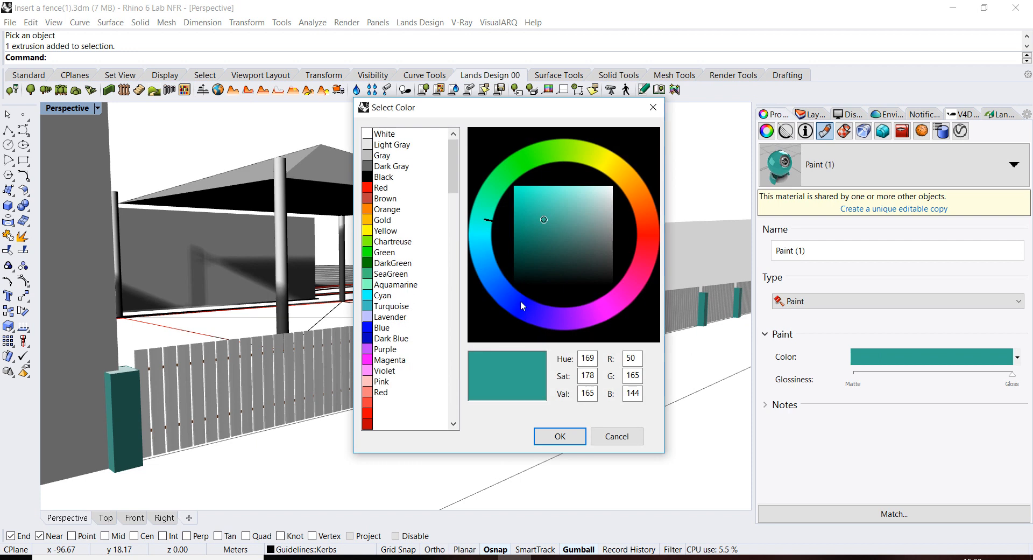
{"action": "left_click", "coordinate": [559, 436]}
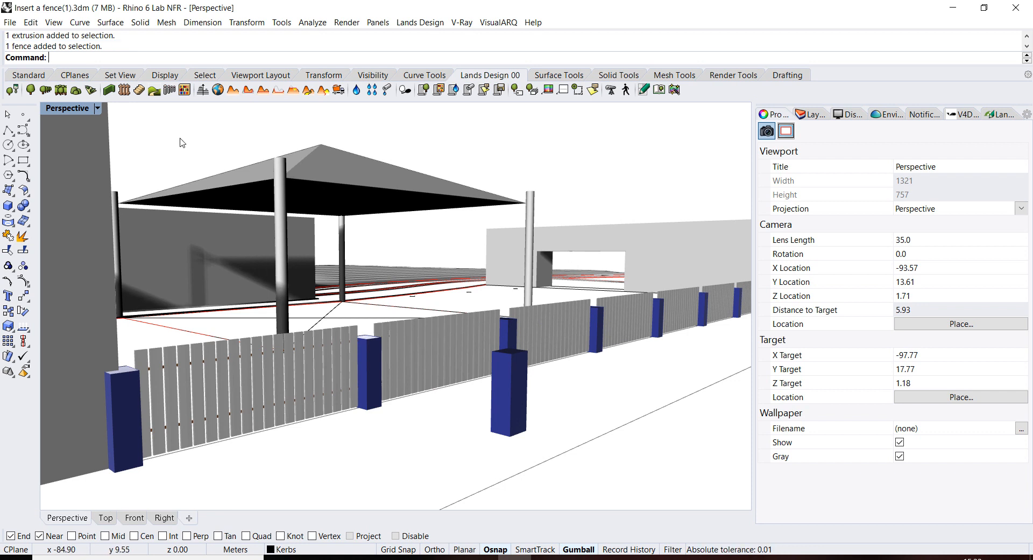
Insert a Basic Plank block instance in front of the fence and select it.
{"action": "left_click", "coordinate": [31, 21]}
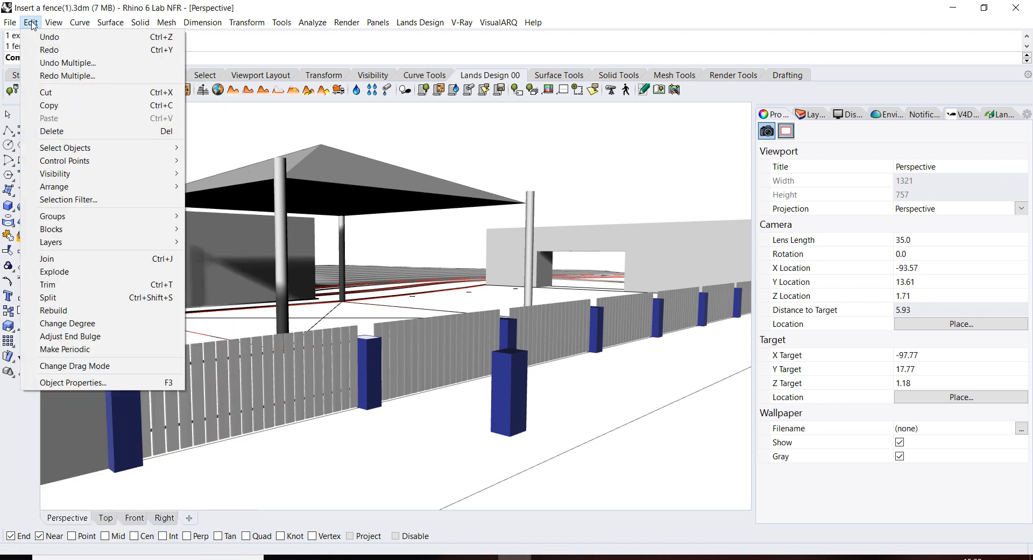
{"action": "mouse_move", "coordinate": [52, 228]}
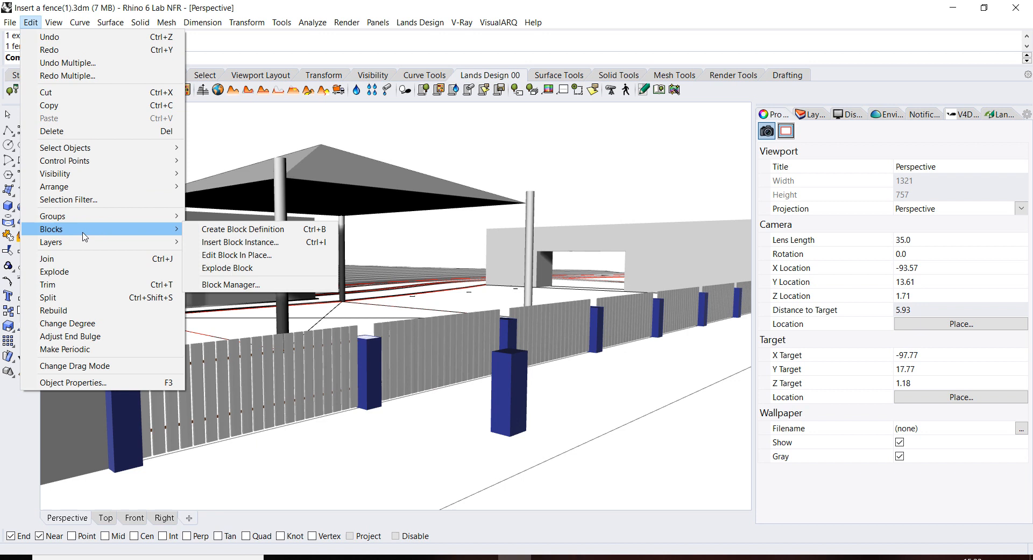
{"action": "mouse_move", "coordinate": [68, 199]}
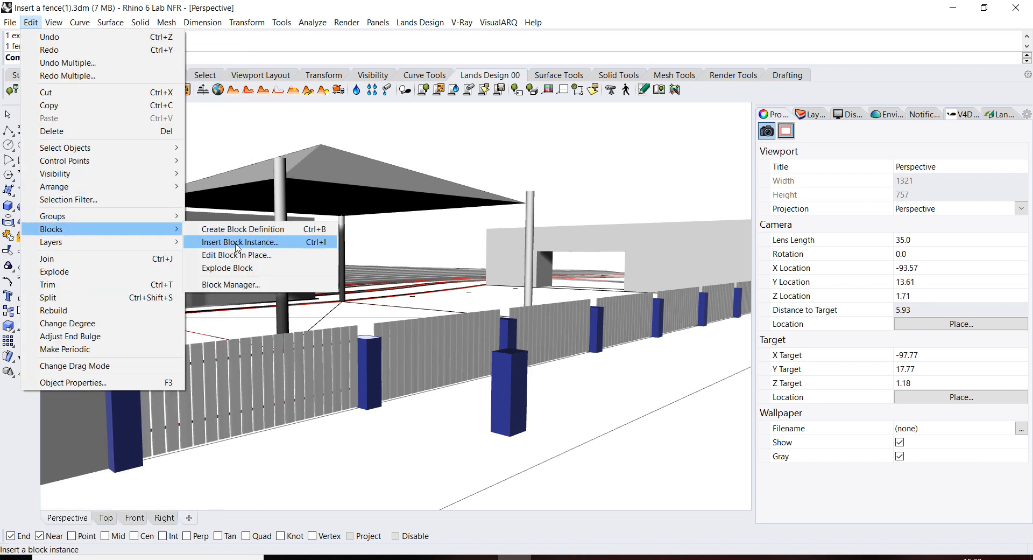
{"action": "left_click", "coordinate": [239, 241]}
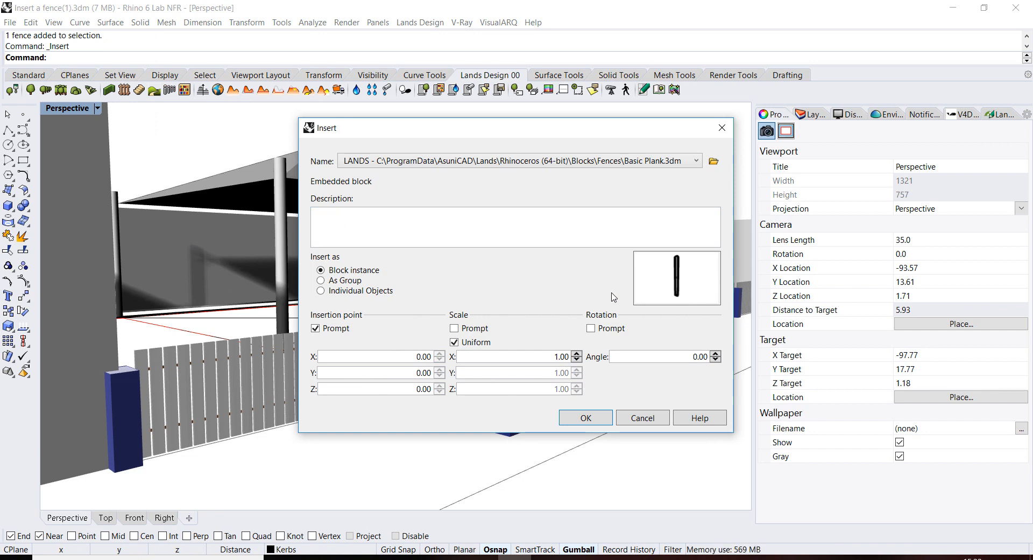
{"action": "left_click", "coordinate": [584, 417]}
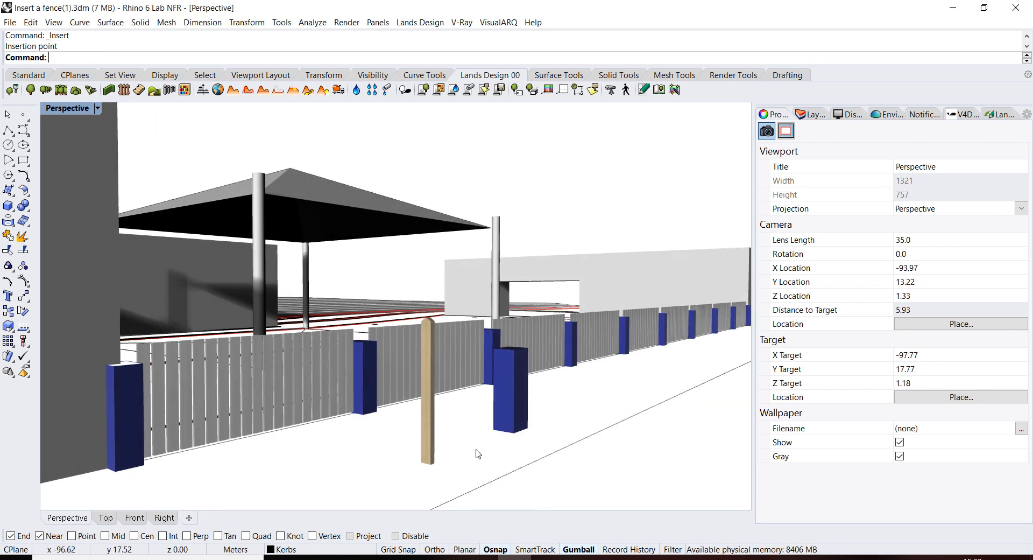
{"action": "left_click", "coordinate": [31, 21]}
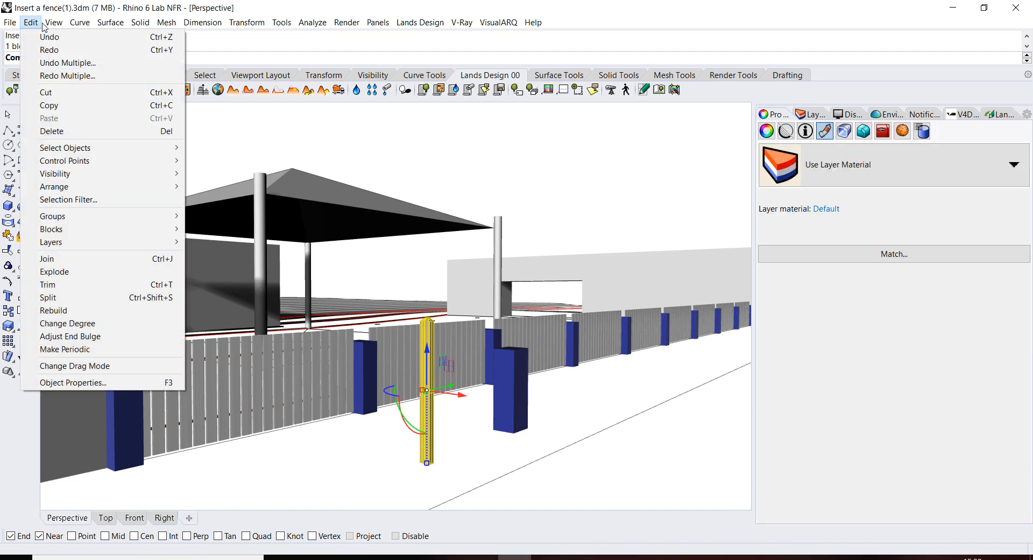
{"action": "mouse_move", "coordinate": [45, 92]}
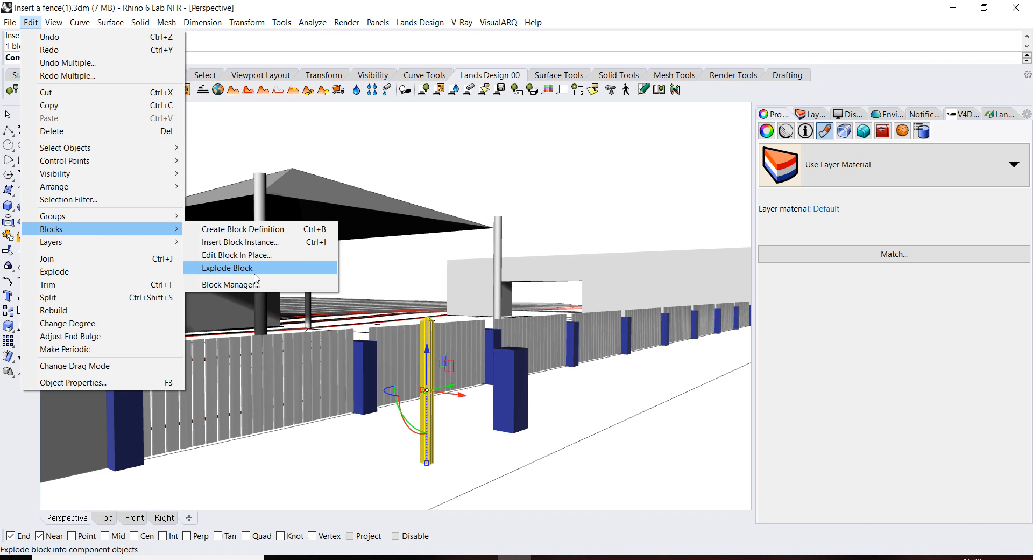
Explode the Basic Plank block and give the standalone plank a blue material.
{"action": "left_click", "coordinate": [227, 267]}
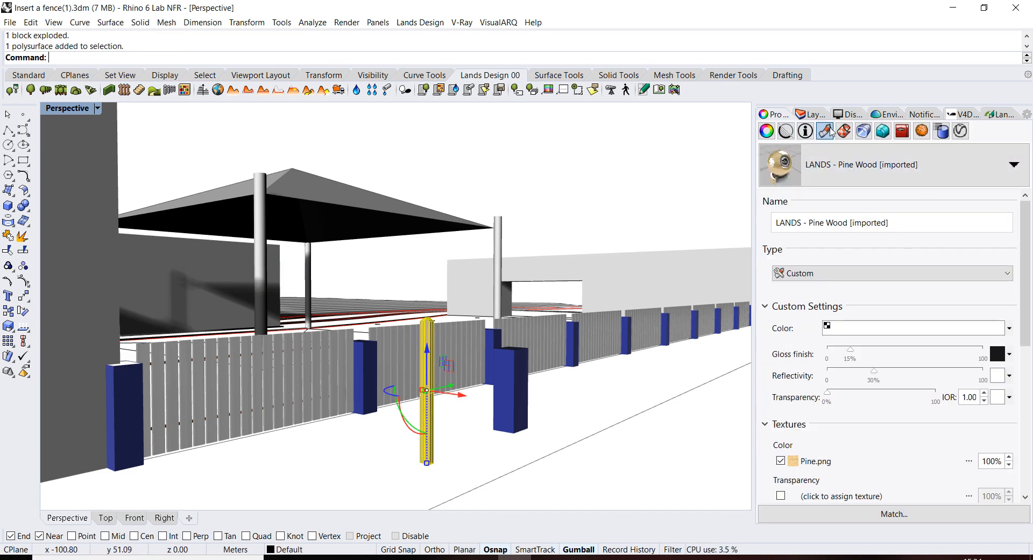
{"action": "left_click", "coordinate": [1013, 164]}
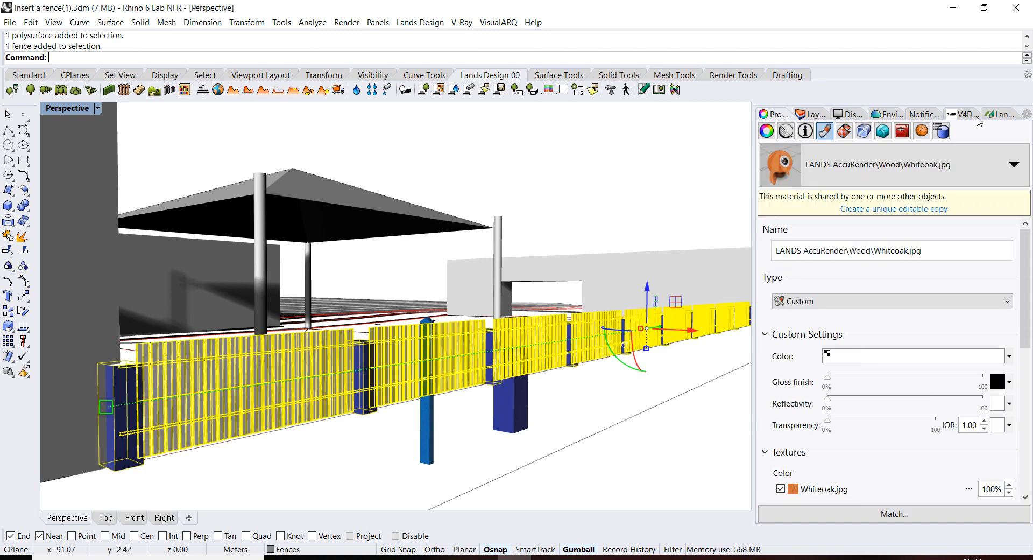
In the fence's Lands Design Plank settings, select the blue plank as the custom plank object.
{"action": "left_click", "coordinate": [1001, 114]}
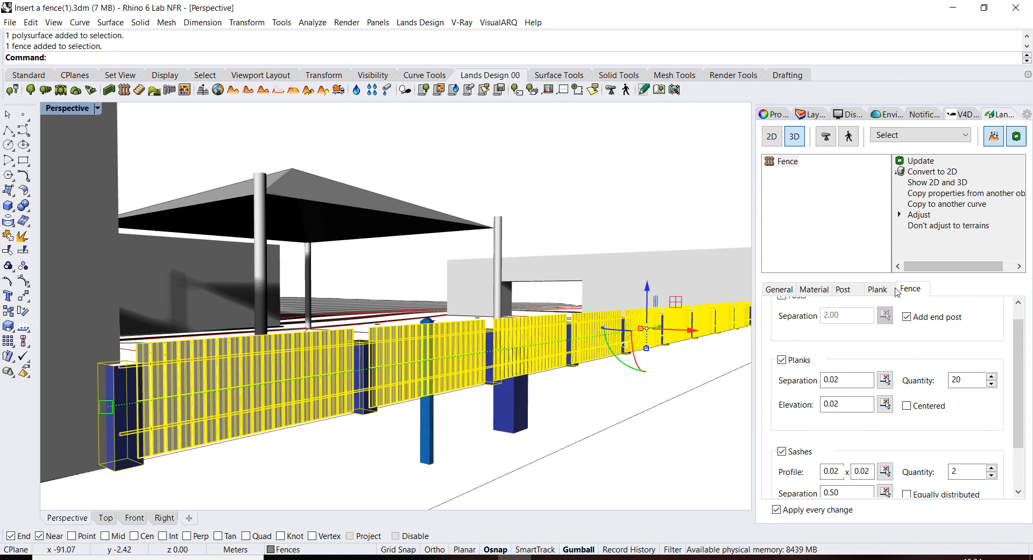
{"action": "left_click", "coordinate": [877, 289]}
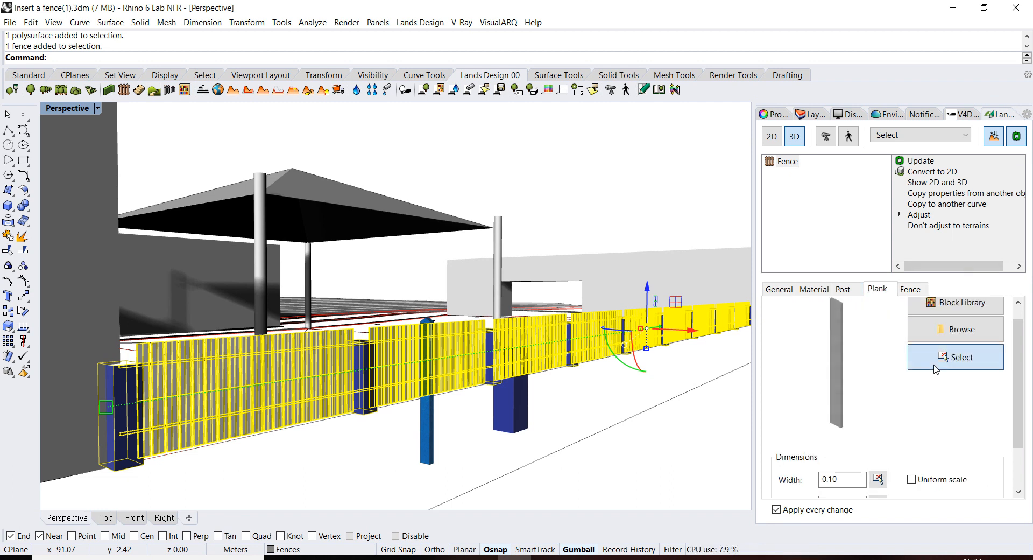
{"action": "left_click", "coordinate": [956, 357]}
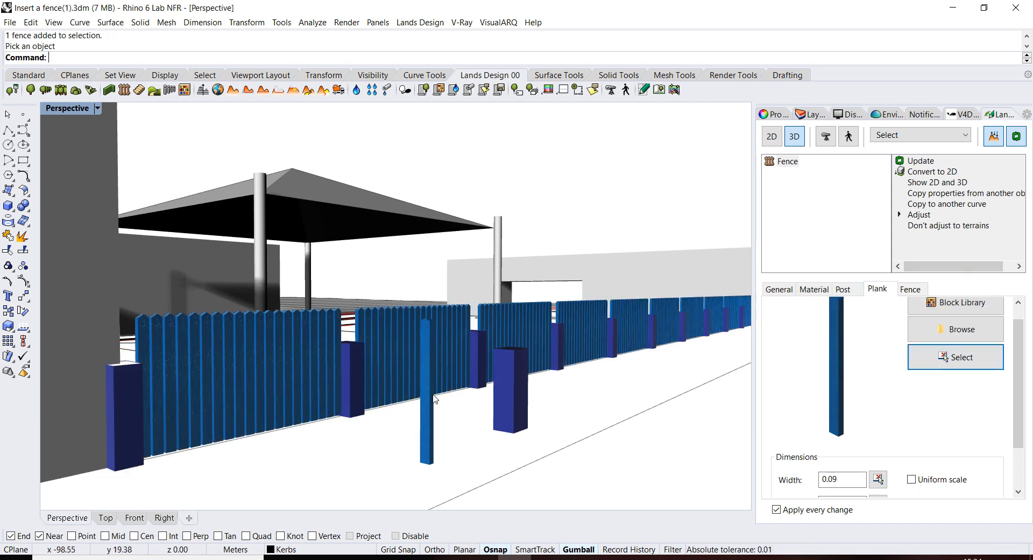